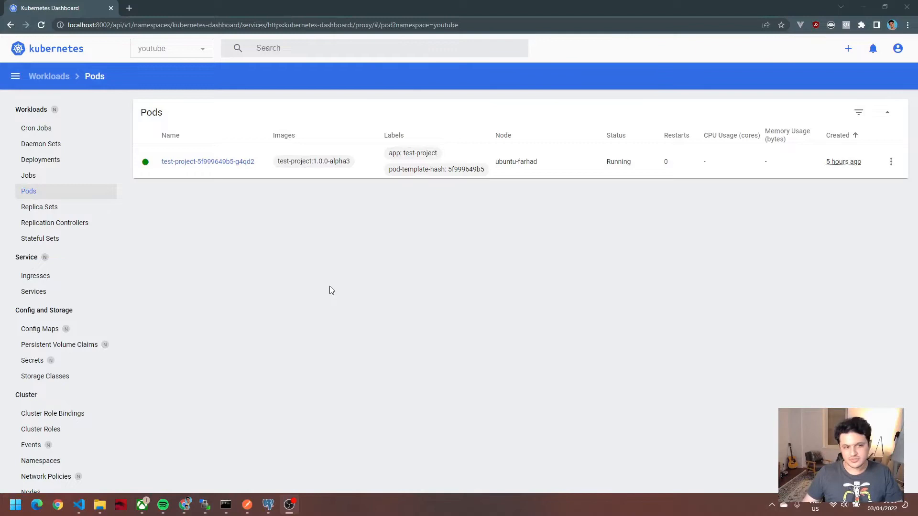
{"action": "mouse_move", "coordinate": [287, 200]}
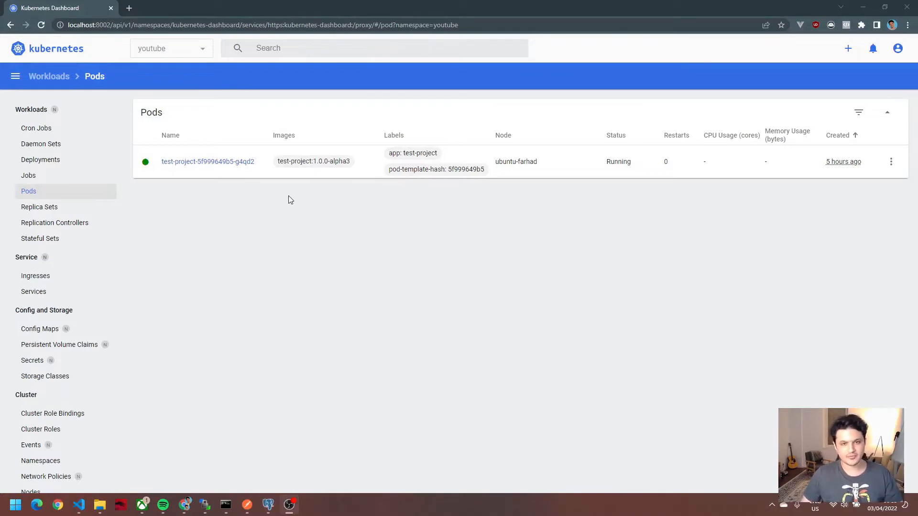
{"action": "mouse_move", "coordinate": [282, 204]}
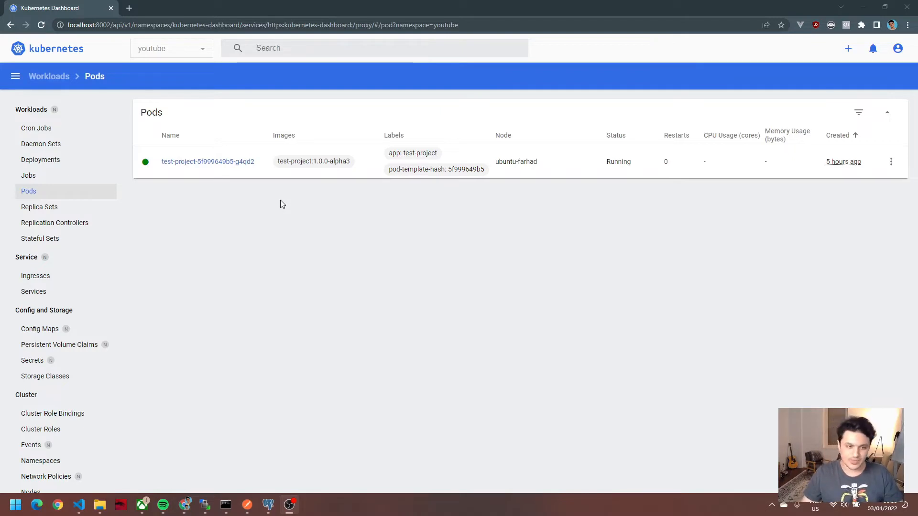
{"action": "mouse_move", "coordinate": [228, 229]}
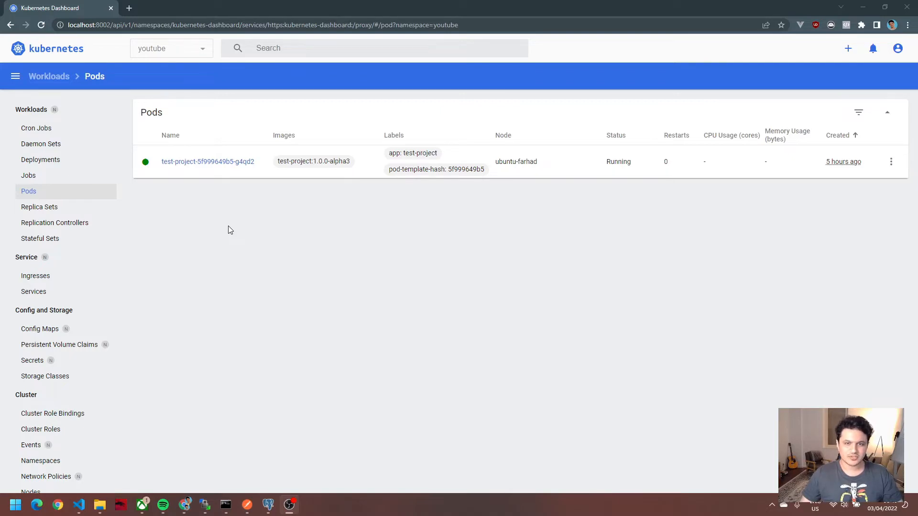
{"action": "mouse_move", "coordinate": [178, 232]}
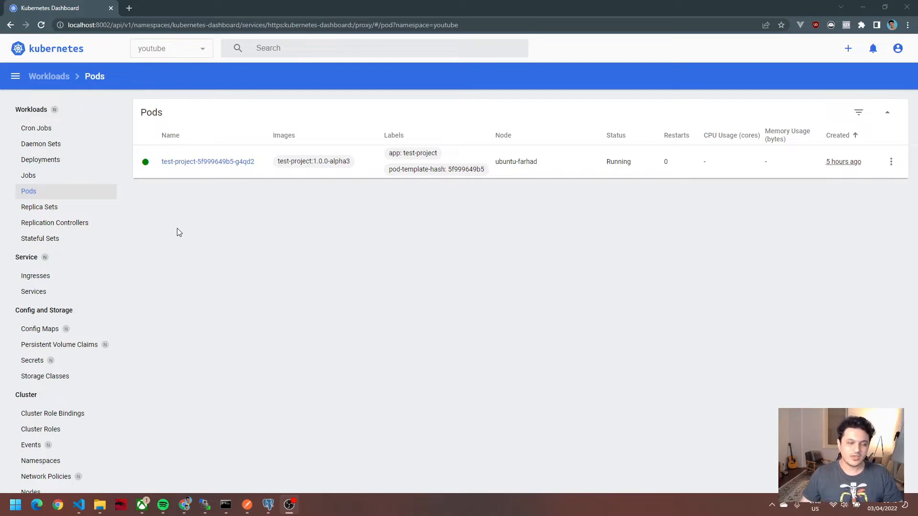
{"action": "mouse_move", "coordinate": [248, 164]}
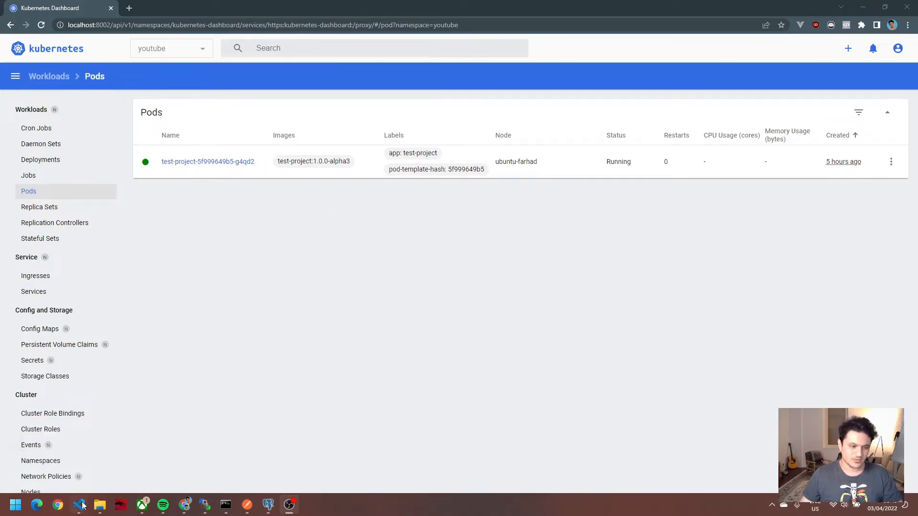
Search the VS Code Extensions marketplace for 'Kubernetes'.
{"action": "left_click", "coordinate": [78, 504]}
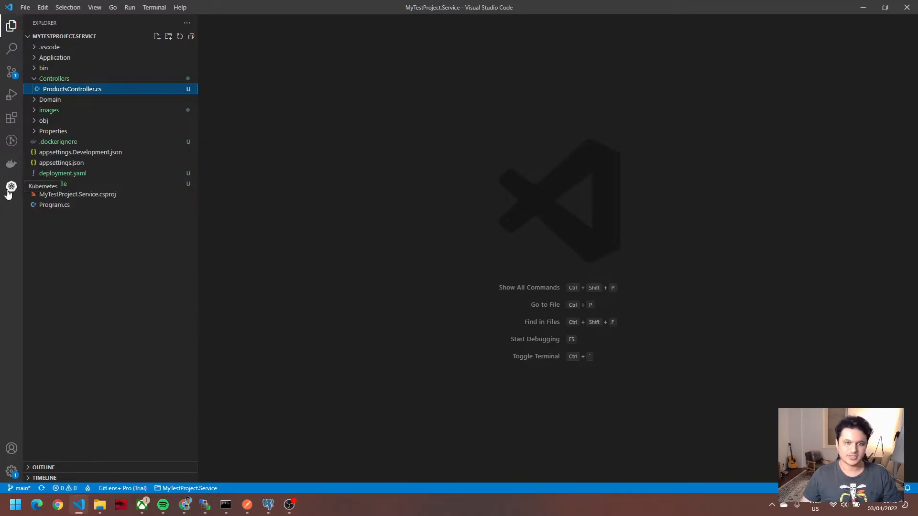
{"action": "left_click", "coordinate": [11, 118]}
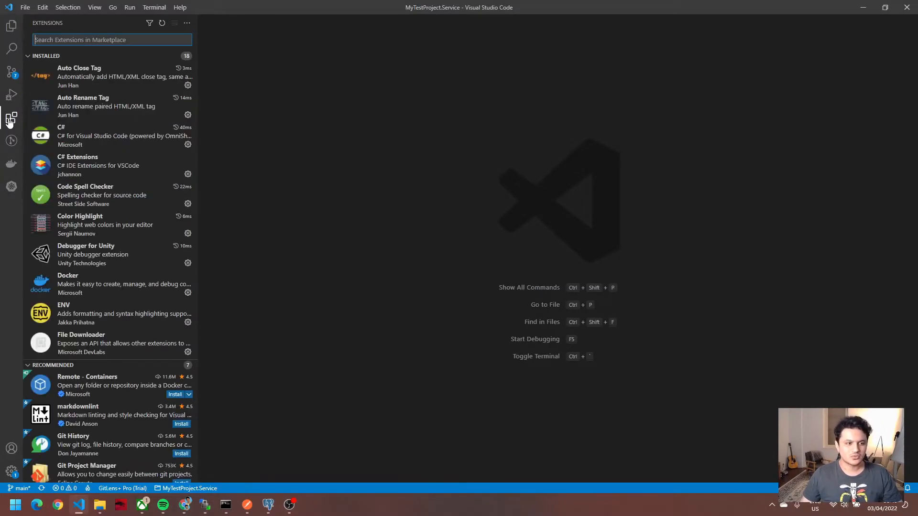
{"action": "type", "text": "k"}
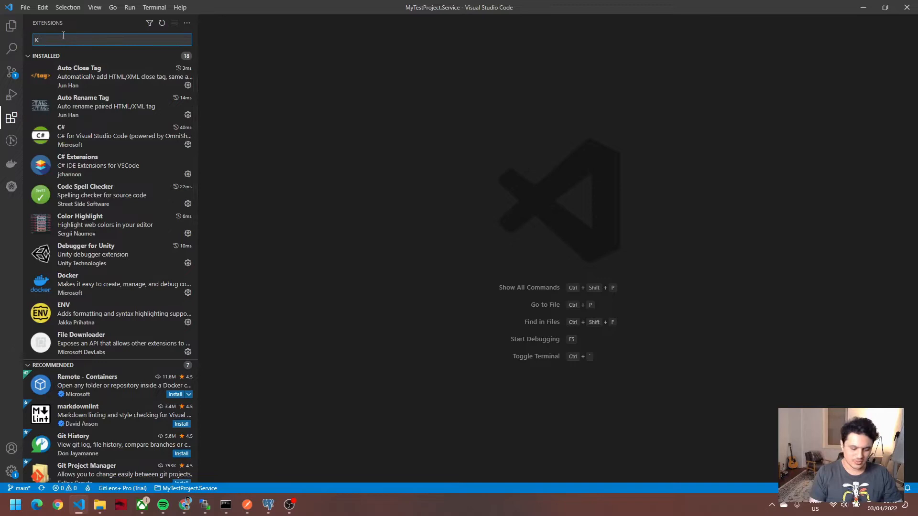
{"action": "type", "text": "ubernetes"}
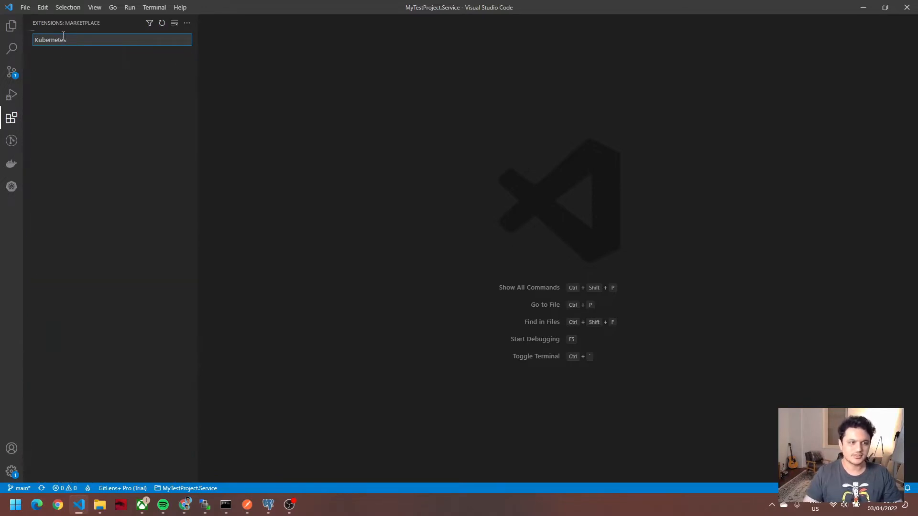
View the Kubernetes and then Bridge to Kubernetes extension details pages.
{"action": "left_click", "coordinate": [111, 66]}
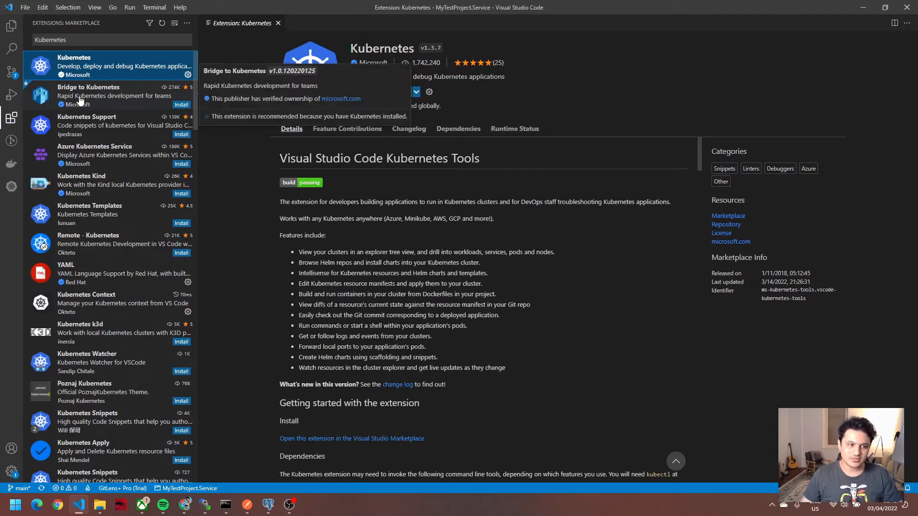
{"action": "left_click", "coordinate": [105, 96]}
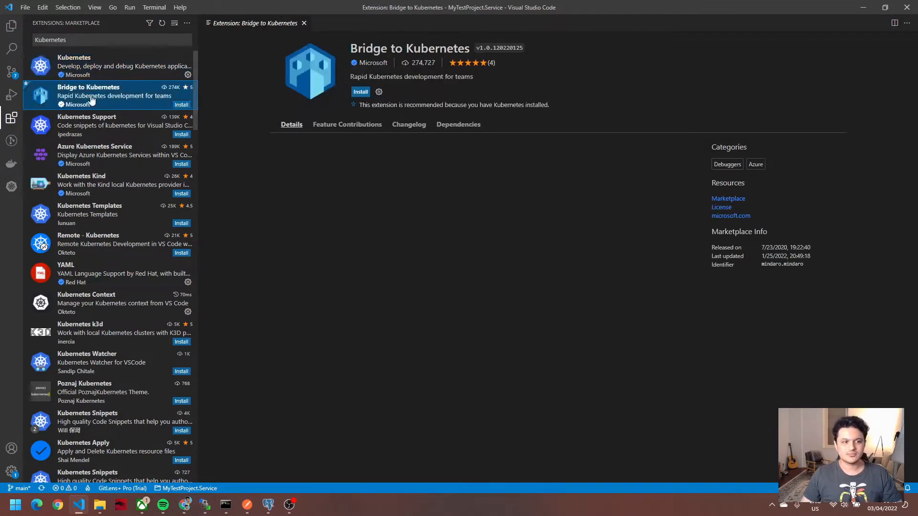
{"action": "left_click", "coordinate": [291, 124]}
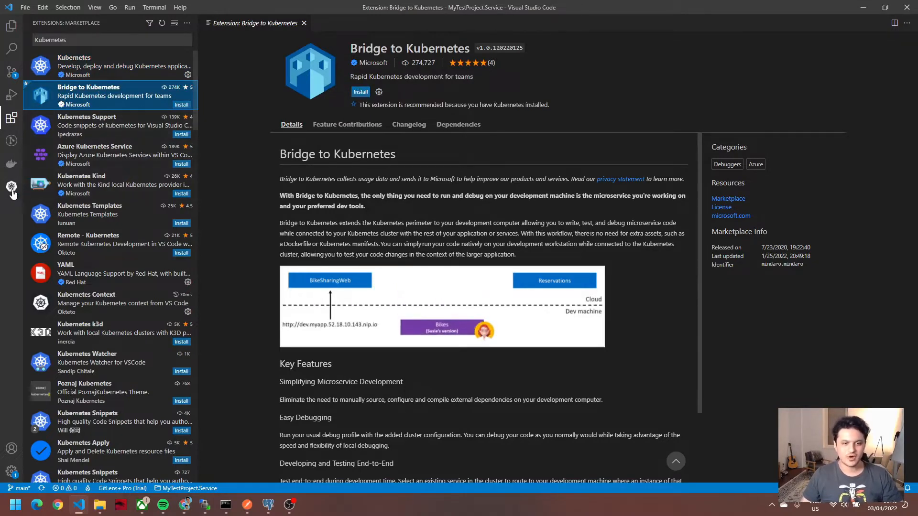
Expand the kubernetes-admin cluster to the test-project pod and attempt Debug (Local Tunnel).
{"action": "left_click", "coordinate": [11, 186]}
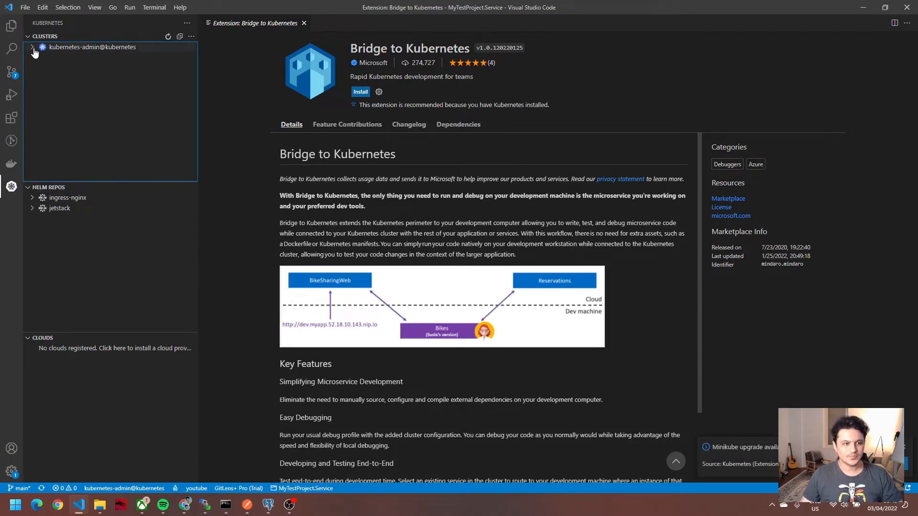
{"action": "left_click", "coordinate": [33, 47]}
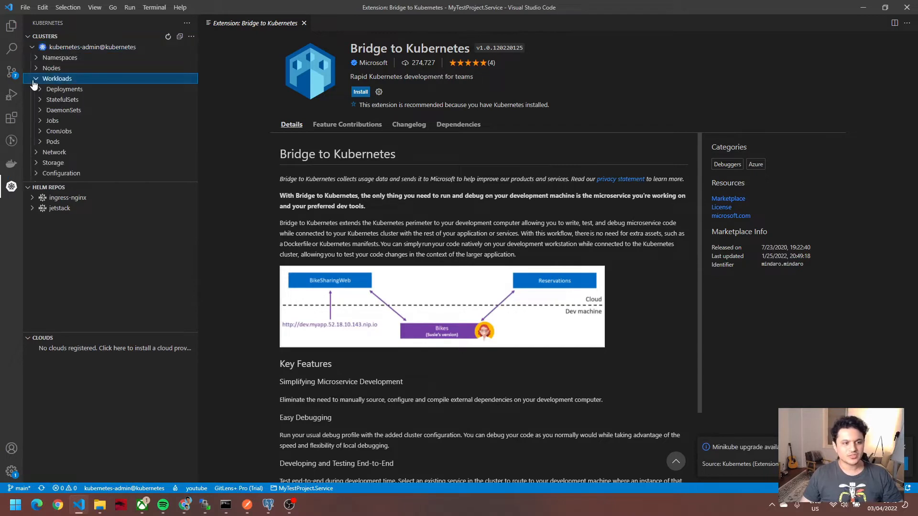
{"action": "left_click", "coordinate": [53, 121]}
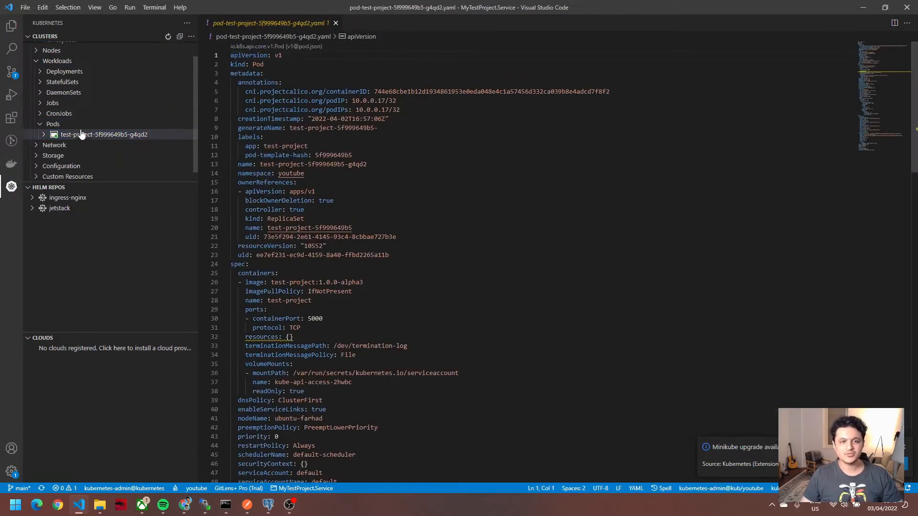
{"action": "right_click", "coordinate": [104, 134]}
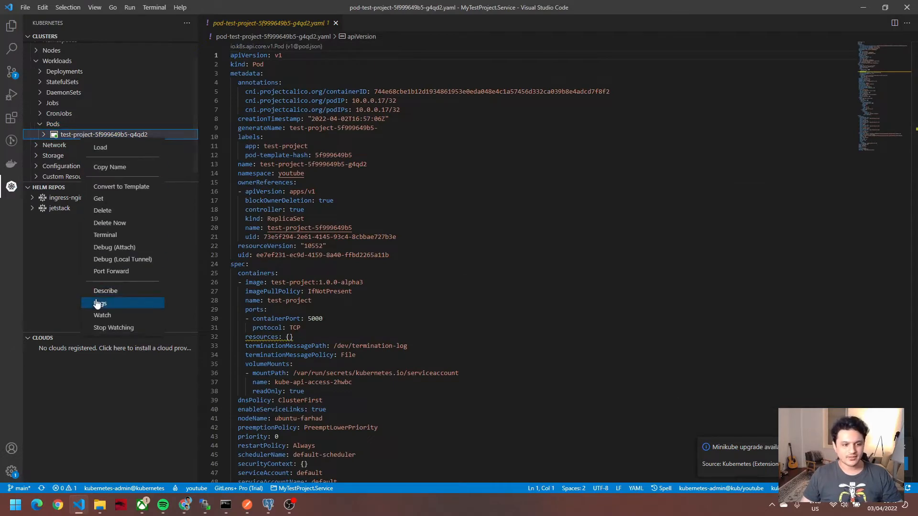
{"action": "mouse_move", "coordinate": [122, 259]}
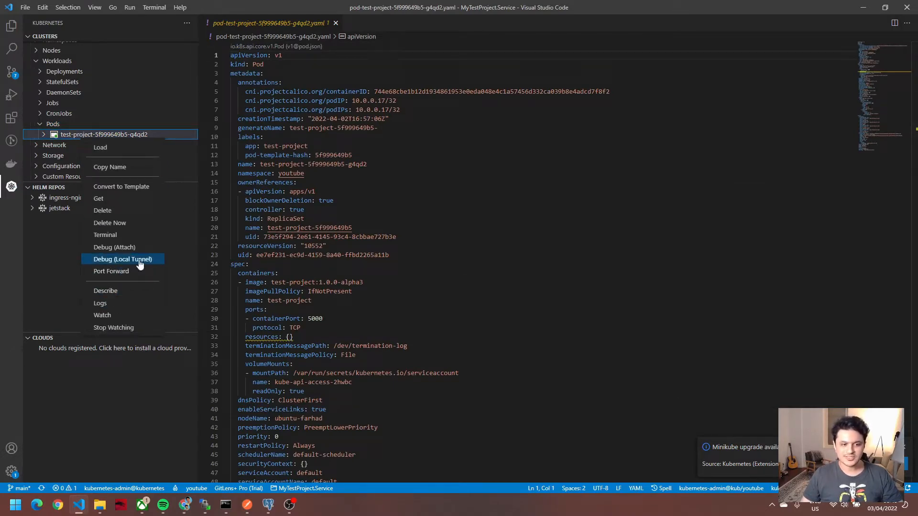
{"action": "left_click", "coordinate": [122, 259]}
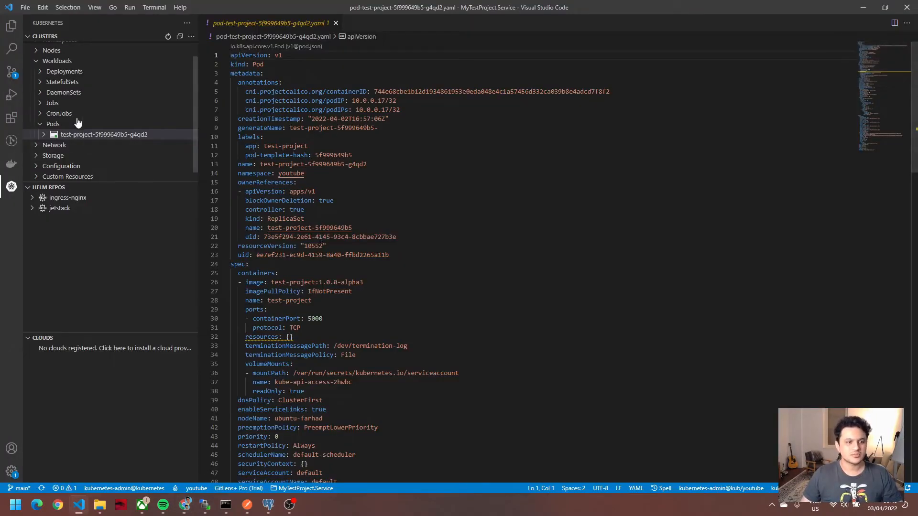
Install the Bridge to Kubernetes extension and return to the cluster explorer.
{"action": "left_click", "coordinate": [11, 118]}
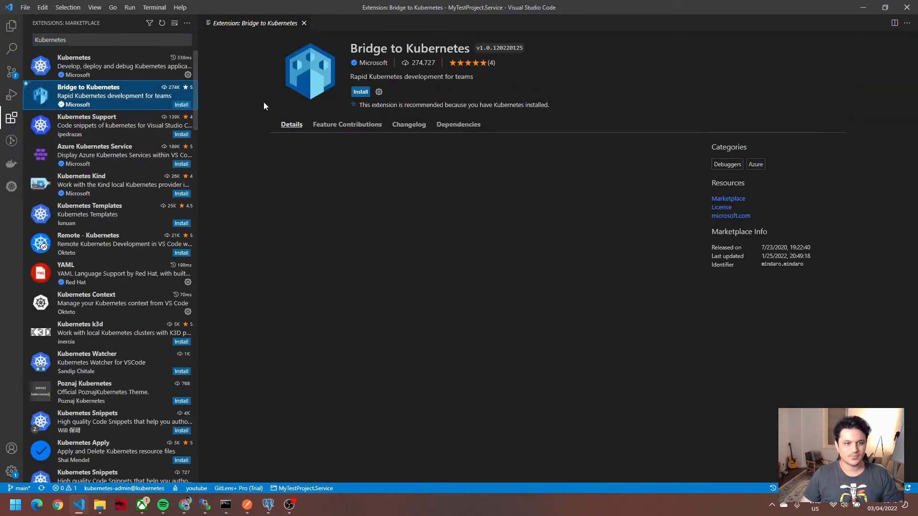
{"action": "left_click", "coordinate": [360, 91]}
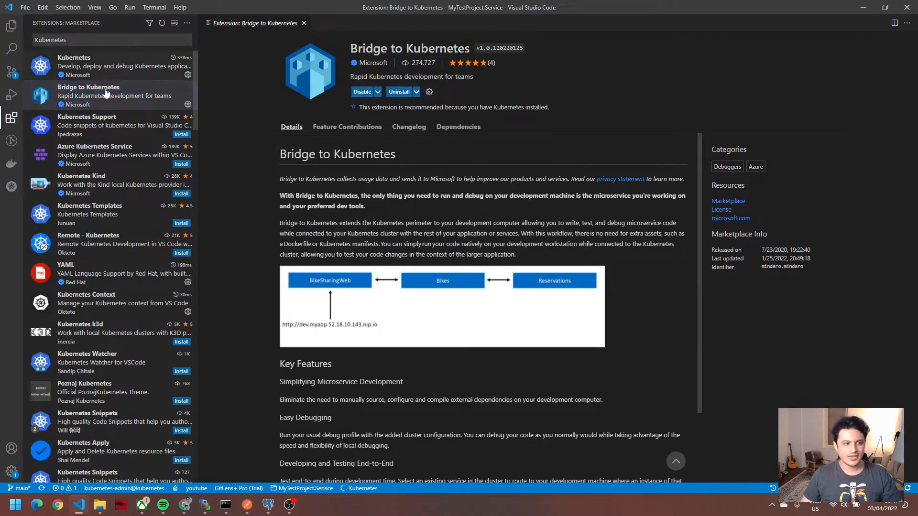
{"action": "left_click", "coordinate": [11, 186]}
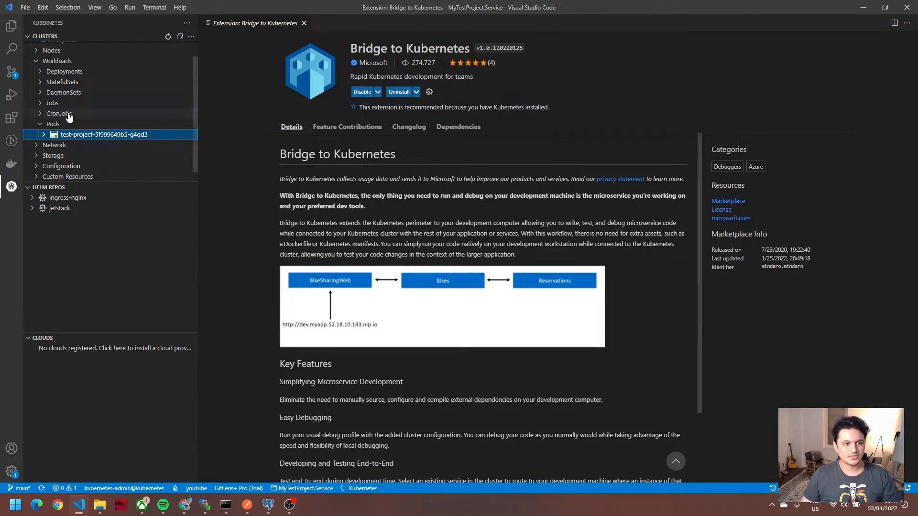
Start Debug (Local Tunnel) on the test-project pod.
{"action": "right_click", "coordinate": [104, 134]}
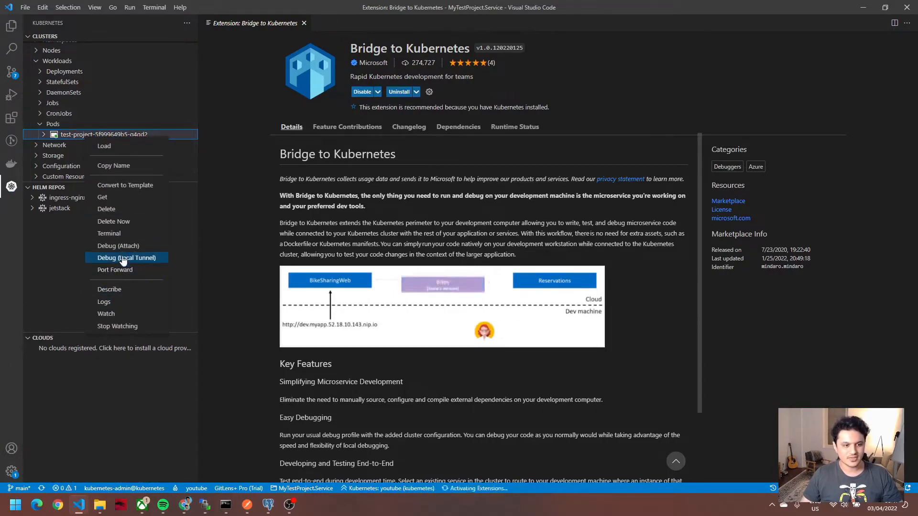
{"action": "left_click", "coordinate": [126, 258]}
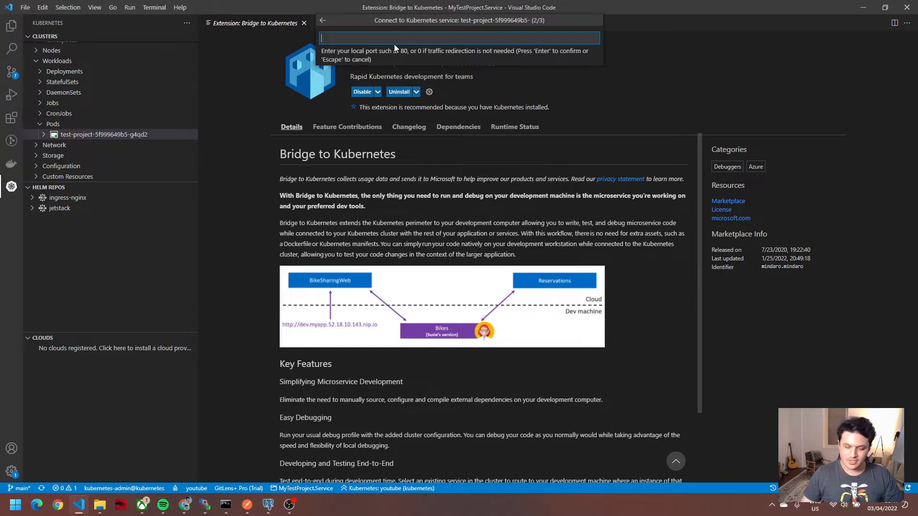
Redirect to local port 5050 using the .NET Core Launch (web) configuration.
{"action": "type", "text": "50"}
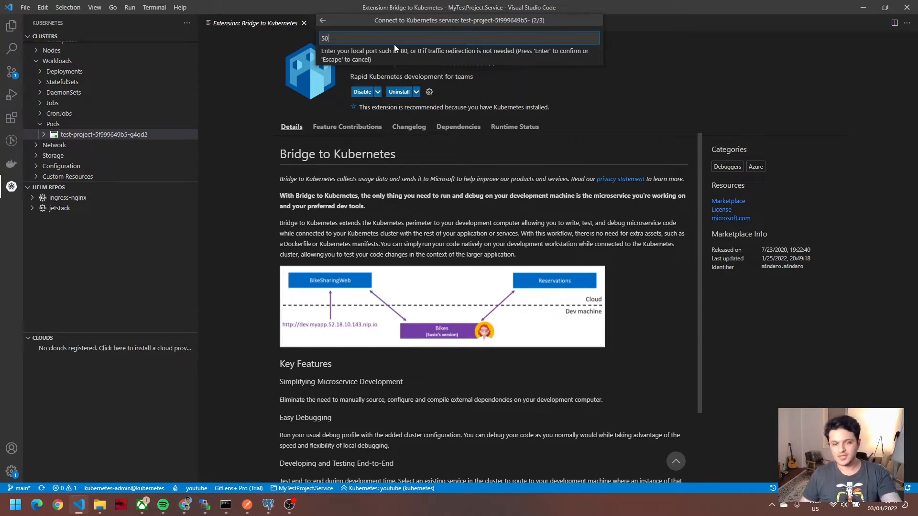
{"action": "type", "text": "50"}
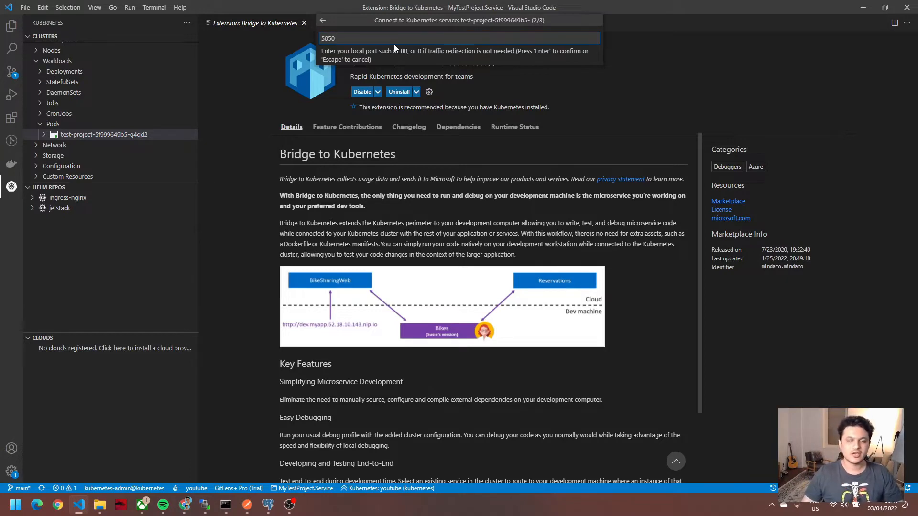
{"action": "key", "text": "Return"}
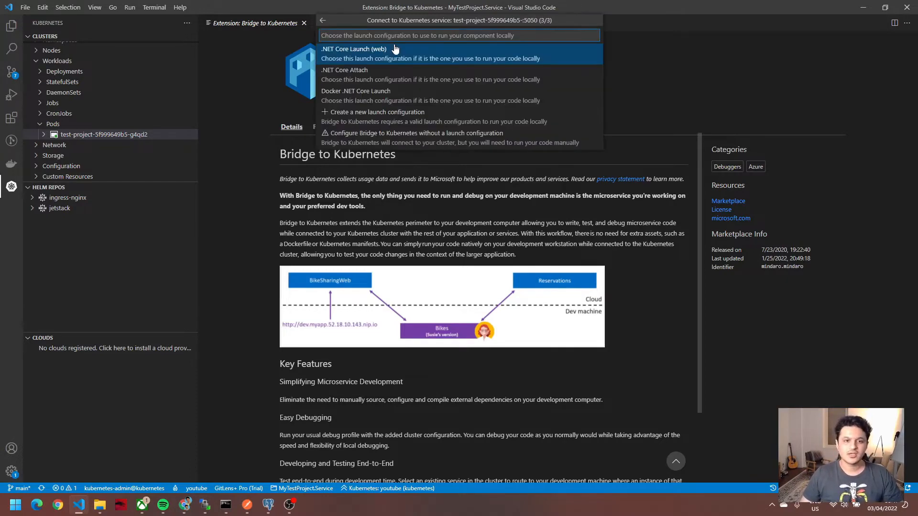
{"action": "left_click", "coordinate": [354, 49]}
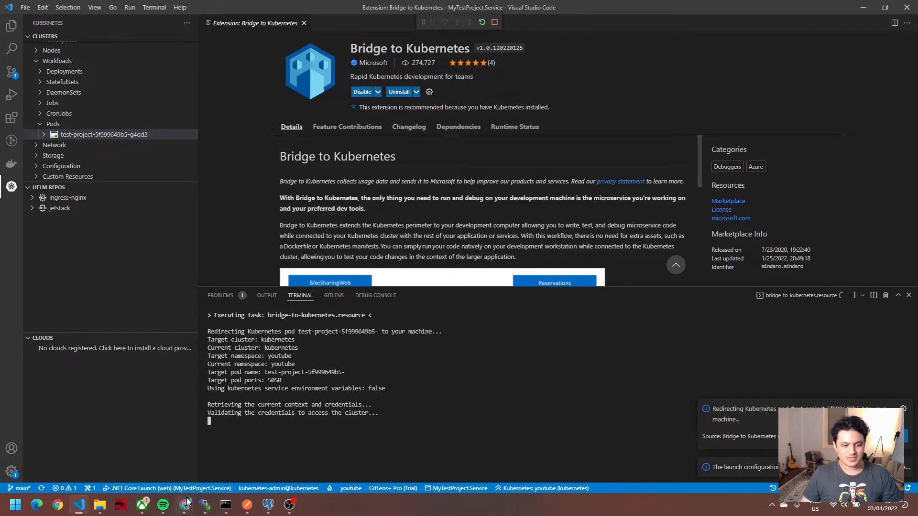
Switch to the browser's Kubernetes Dashboard showing the youtube namespace pods.
{"action": "left_click", "coordinate": [57, 503]}
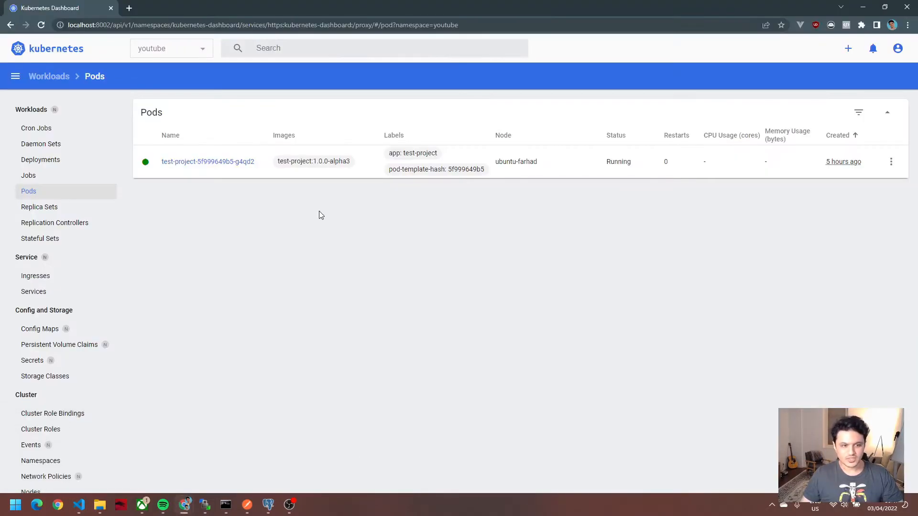
{"action": "mouse_move", "coordinate": [218, 162]}
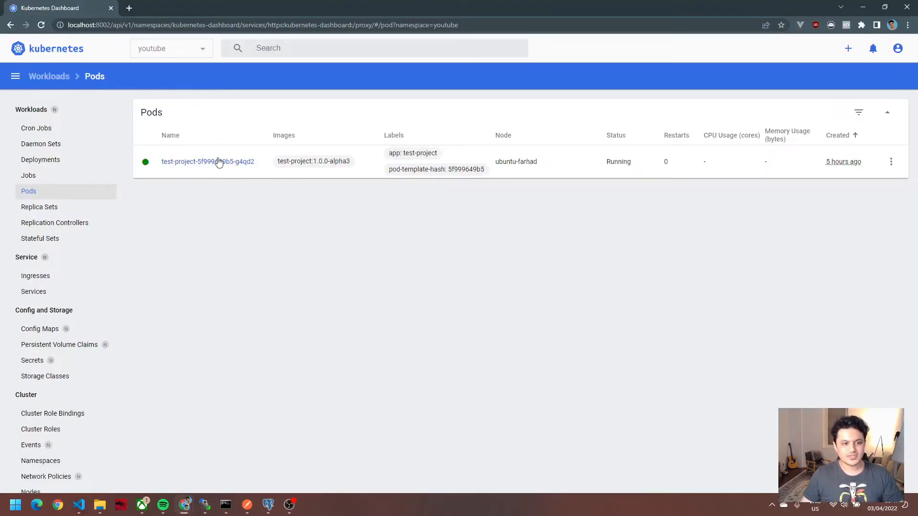
{"action": "mouse_move", "coordinate": [217, 169]}
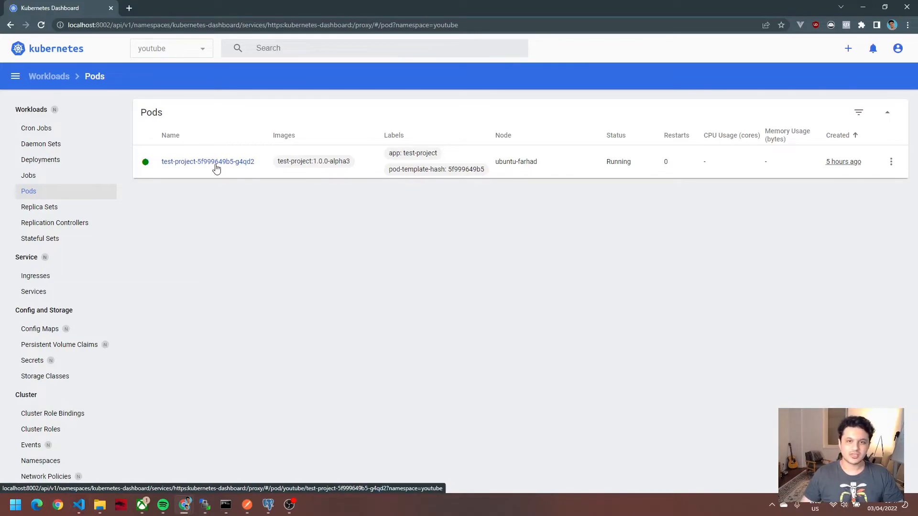
{"action": "mouse_move", "coordinate": [274, 158]}
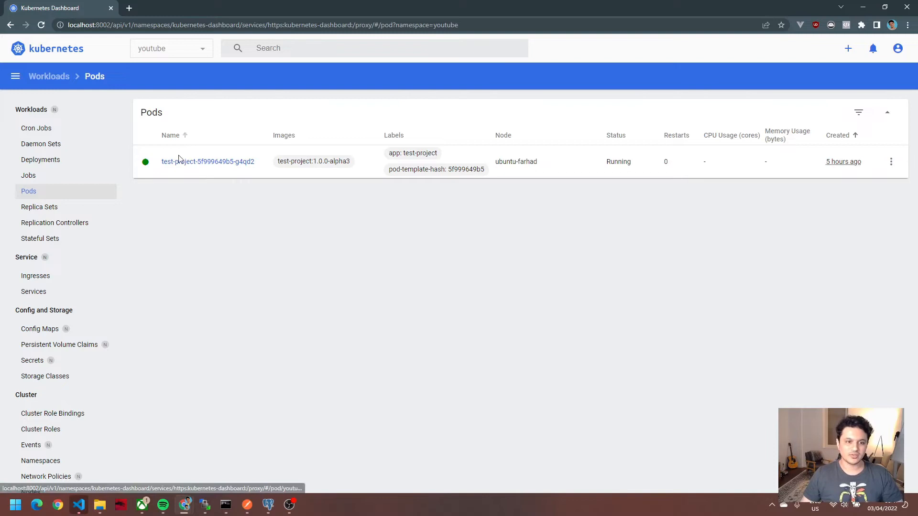
{"action": "mouse_move", "coordinate": [216, 201]}
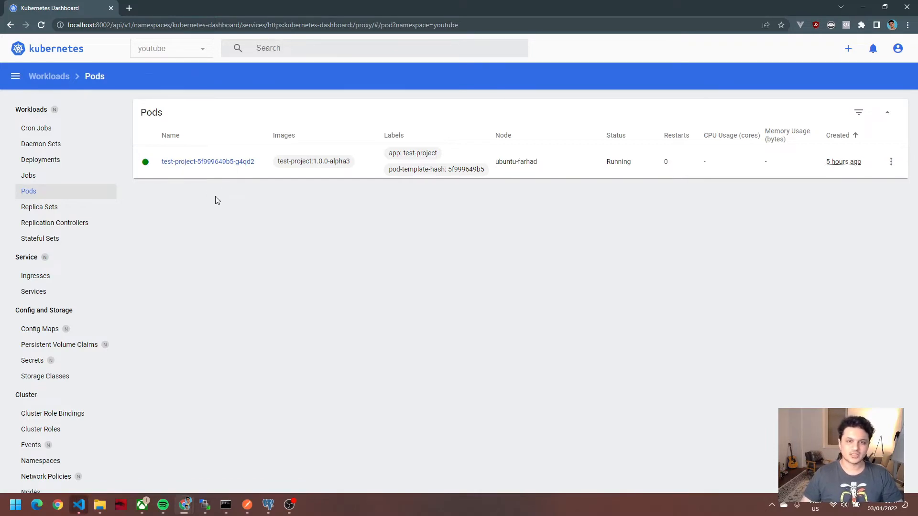
{"action": "mouse_move", "coordinate": [368, 7]}
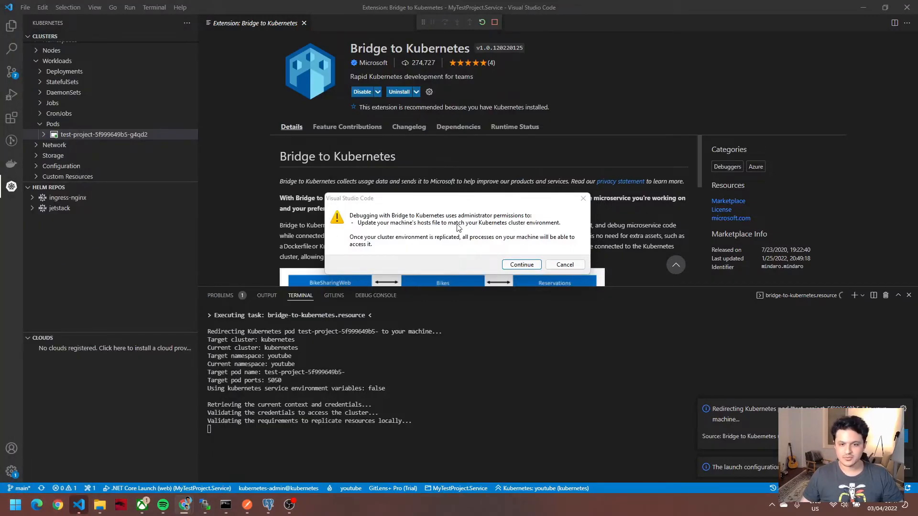
Grant administrator permissions so cluster traffic redirects to the local machine.
{"action": "left_click", "coordinate": [520, 264]}
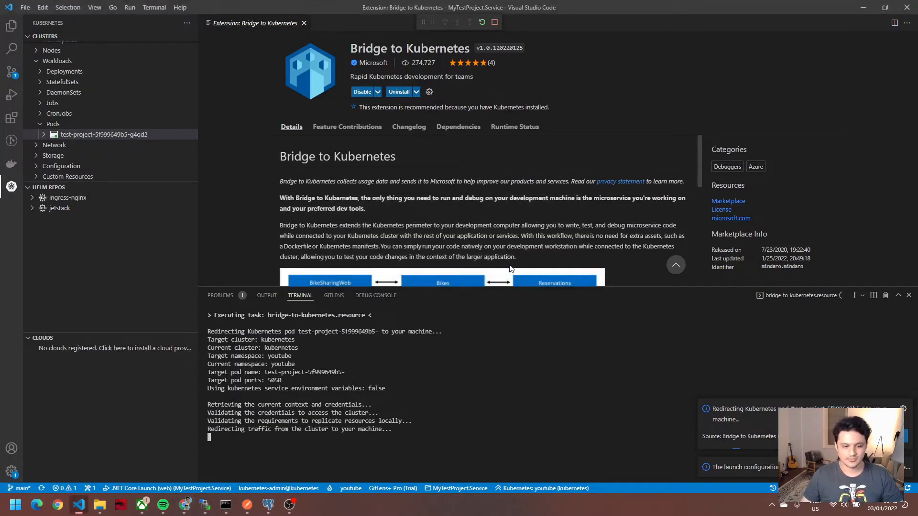
{"action": "mouse_move", "coordinate": [549, 324]}
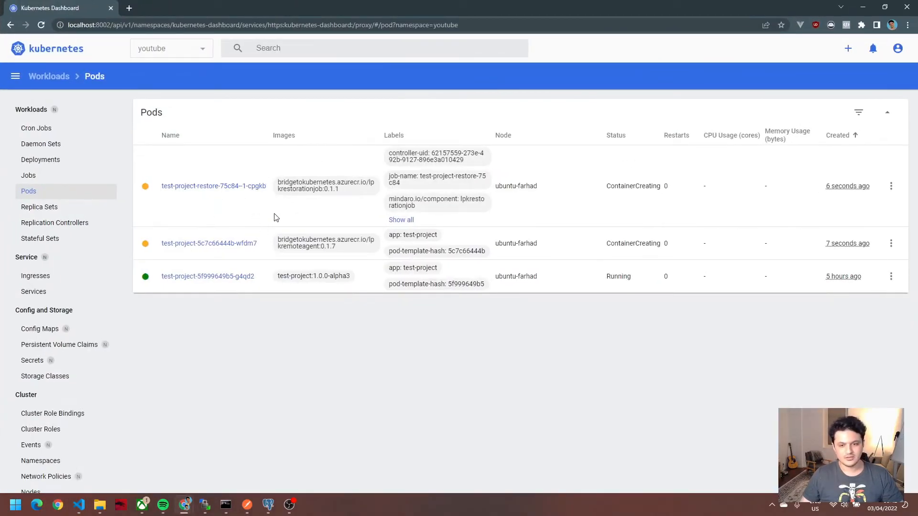
{"action": "mouse_move", "coordinate": [281, 206]}
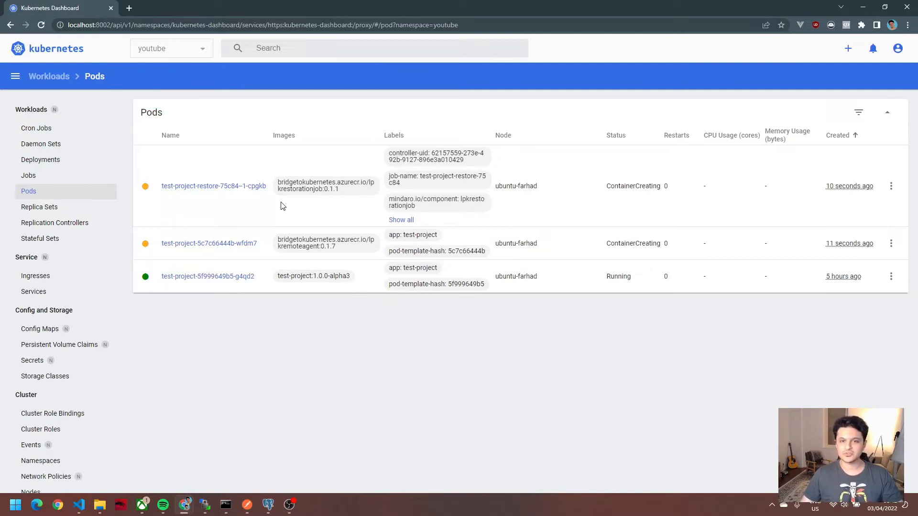
{"action": "mouse_move", "coordinate": [280, 241]}
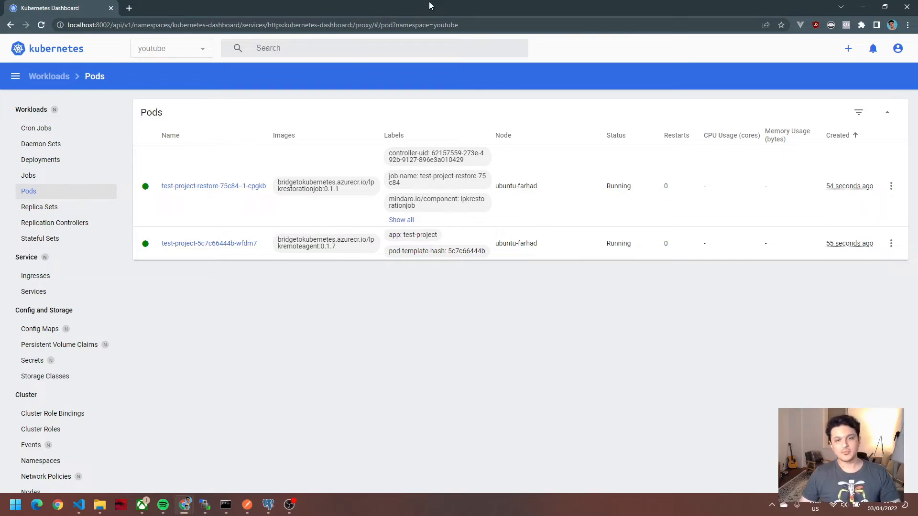
Back in VS Code, check the running debug session and show the project's file tree.
{"action": "left_click", "coordinate": [79, 505]}
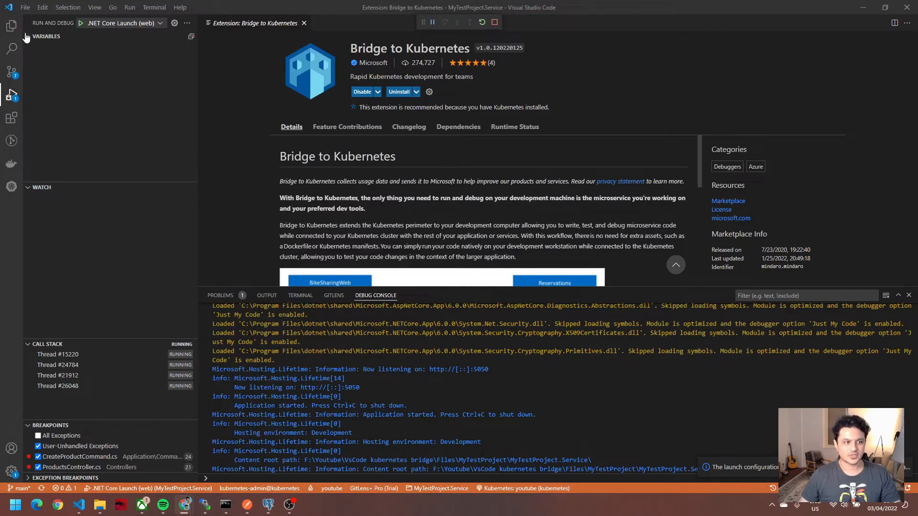
{"action": "left_click", "coordinate": [11, 26]}
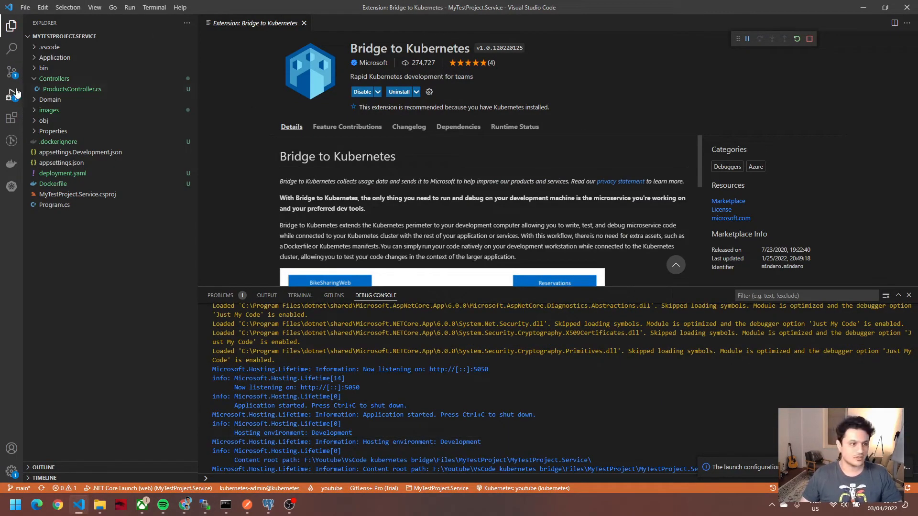
{"action": "left_click", "coordinate": [12, 94]}
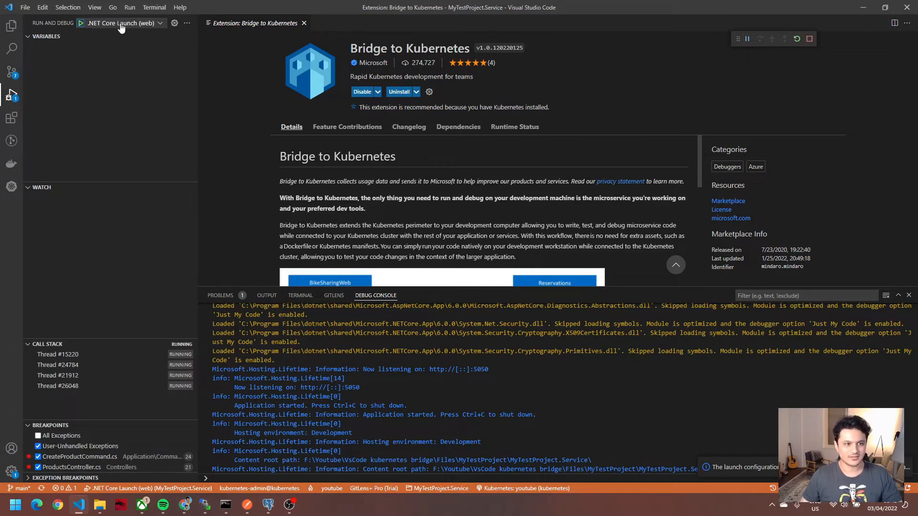
{"action": "left_click", "coordinate": [159, 23]}
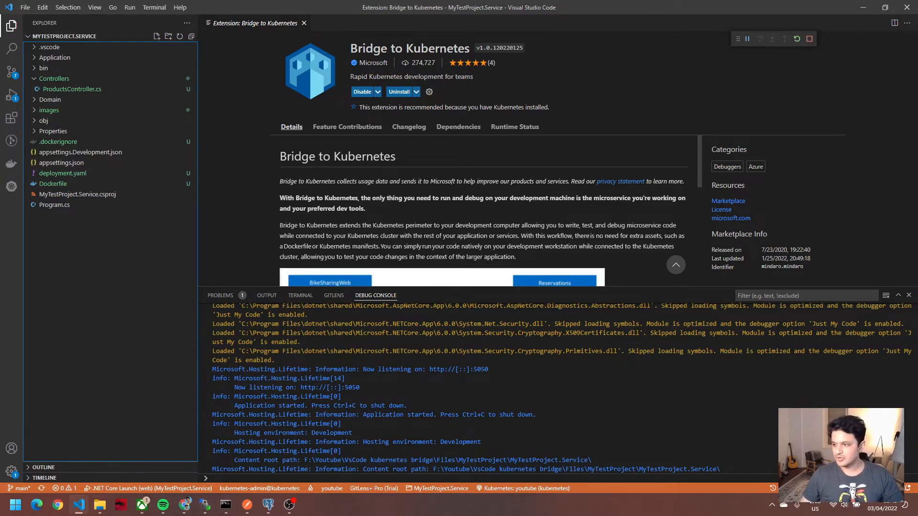
{"action": "left_click", "coordinate": [225, 504]}
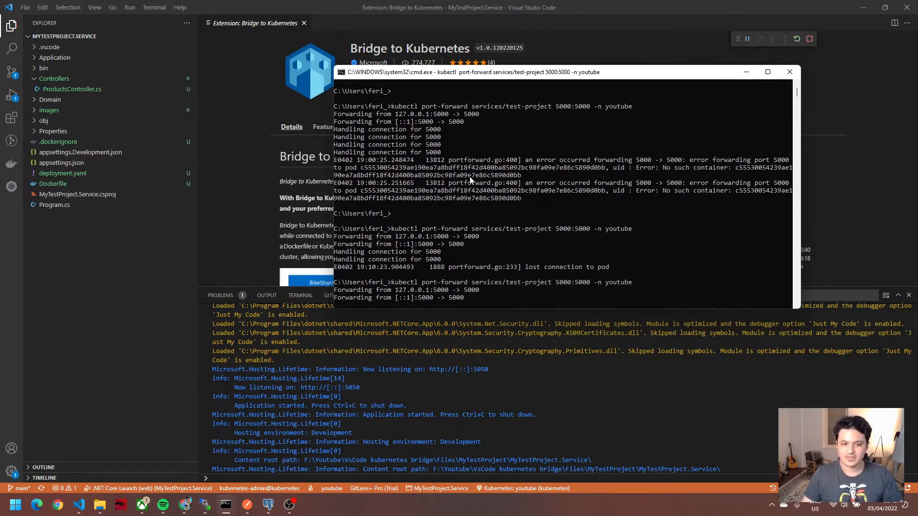
{"action": "mouse_move", "coordinate": [505, 79]}
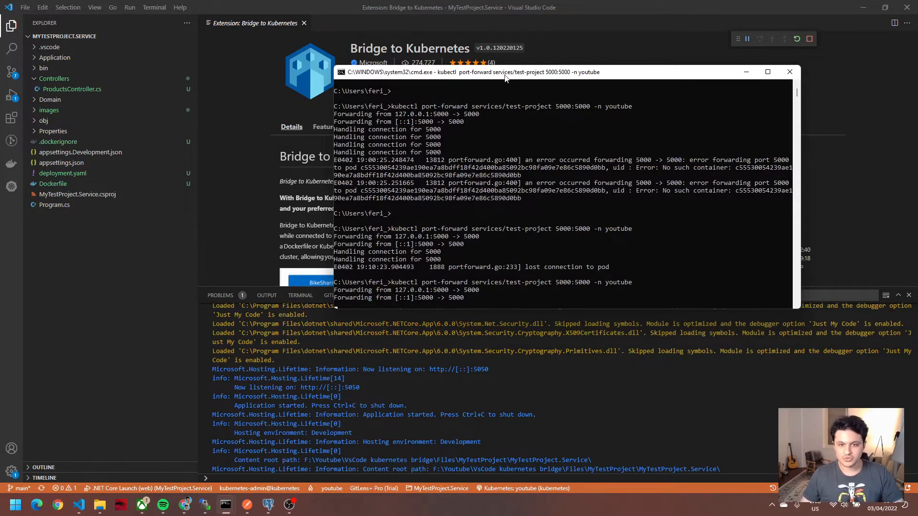
{"action": "left_click", "coordinate": [789, 72]}
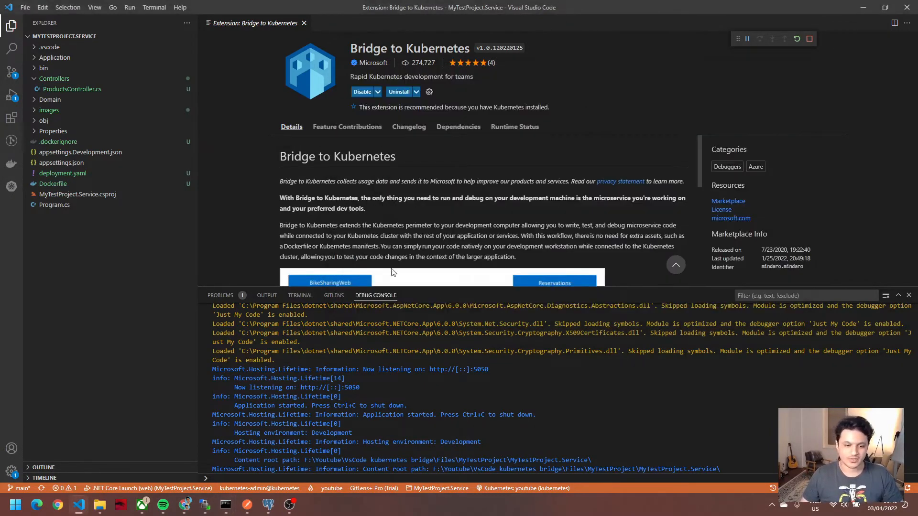
{"action": "double_click", "coordinate": [353, 387]}
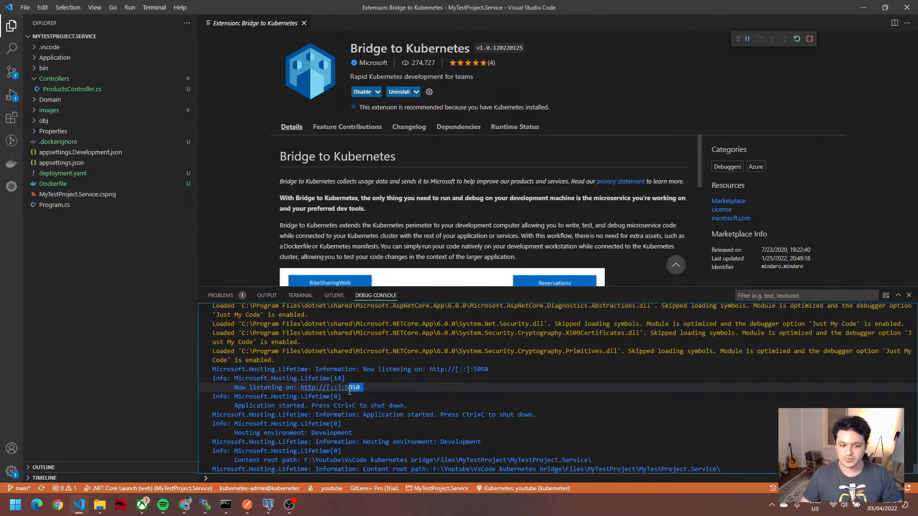
{"action": "left_click", "coordinate": [384, 389]}
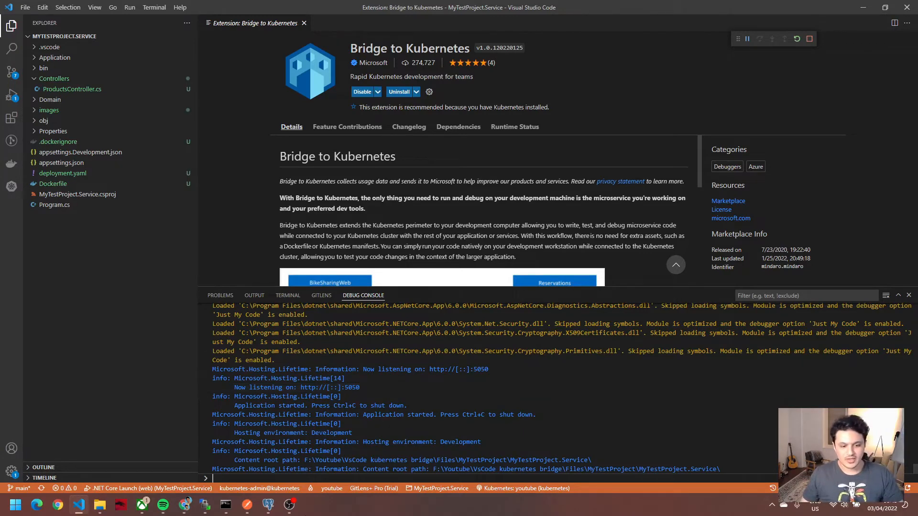
{"action": "mouse_move", "coordinate": [247, 504]}
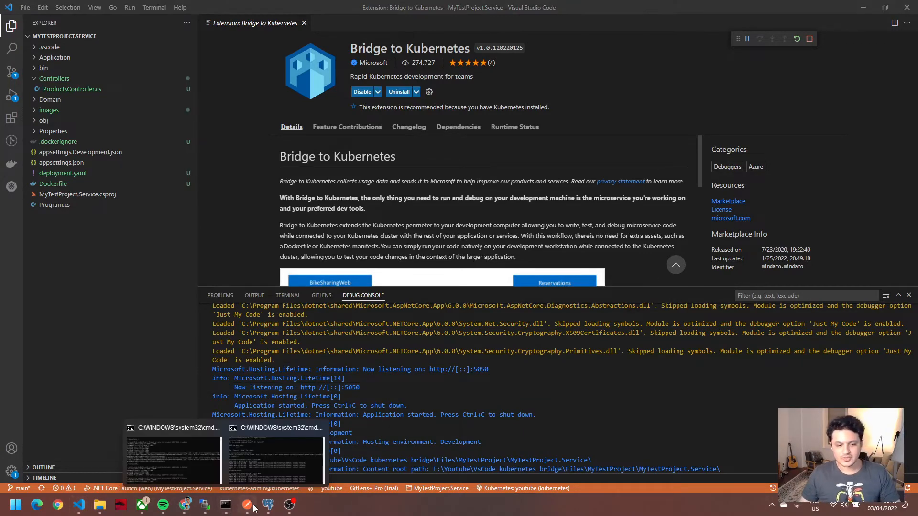
{"action": "left_click", "coordinate": [266, 508]}
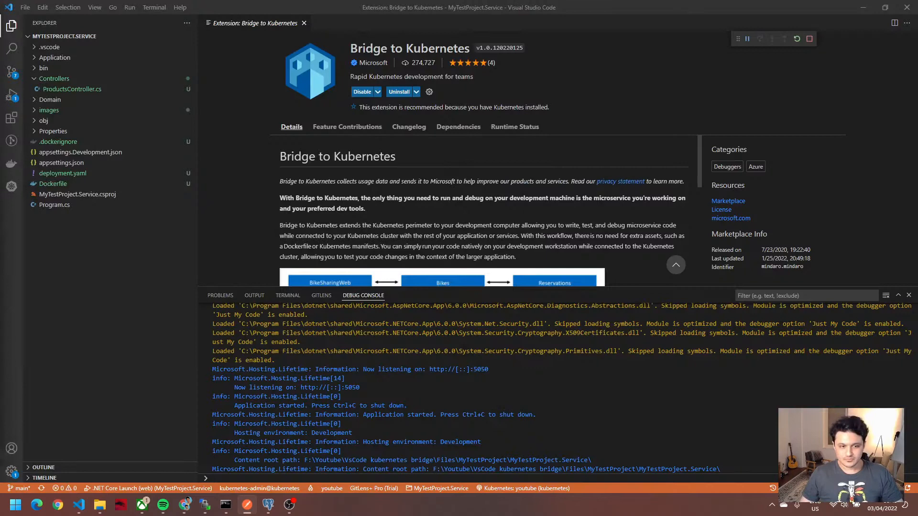
Open ProductsController.cs and let the debugger pause at the CreateProductCommand breakpoint.
{"action": "left_click", "coordinate": [54, 78]}
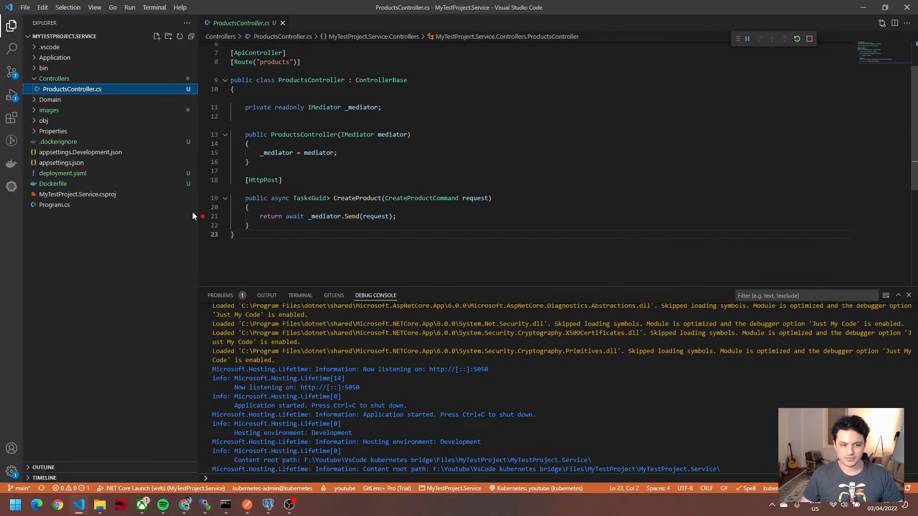
{"action": "mouse_move", "coordinate": [202, 216]}
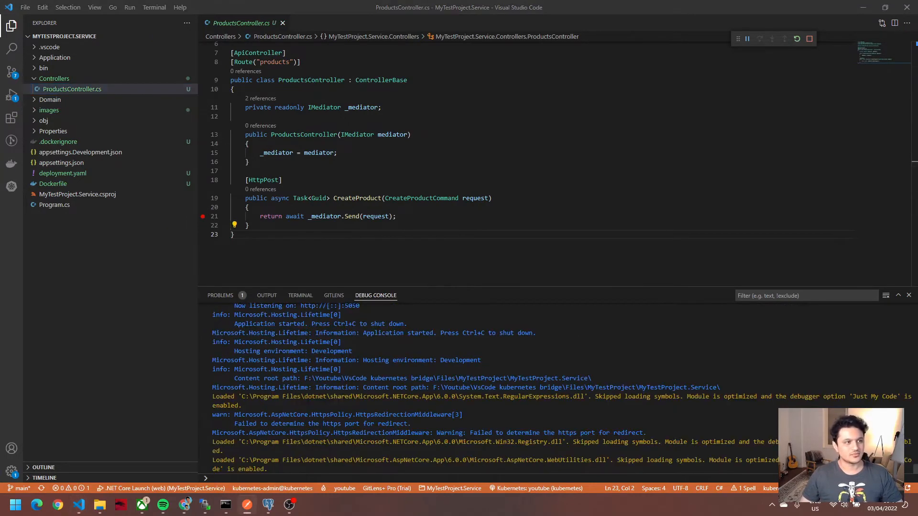
{"action": "left_click", "coordinate": [540, 175]}
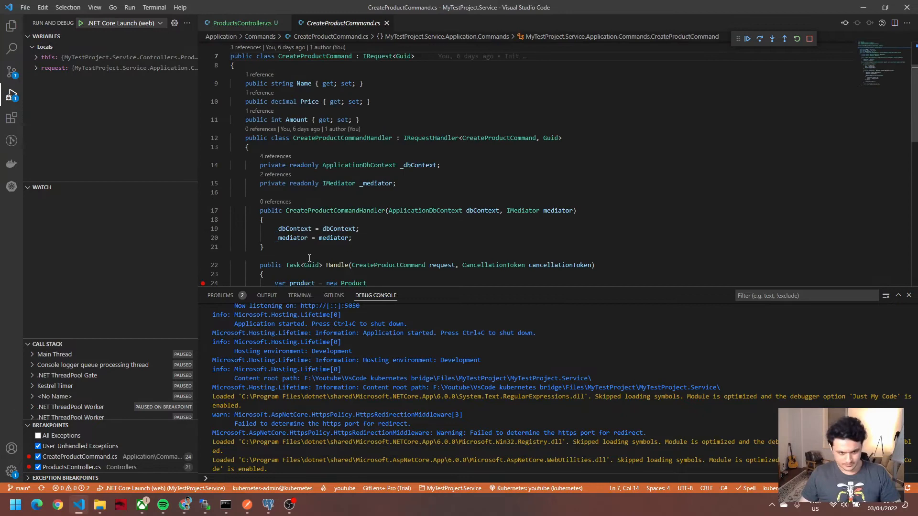
Inspect the request (Test Product, price 100, amount 25) and stop the debug session.
{"action": "left_click", "coordinate": [747, 38]}
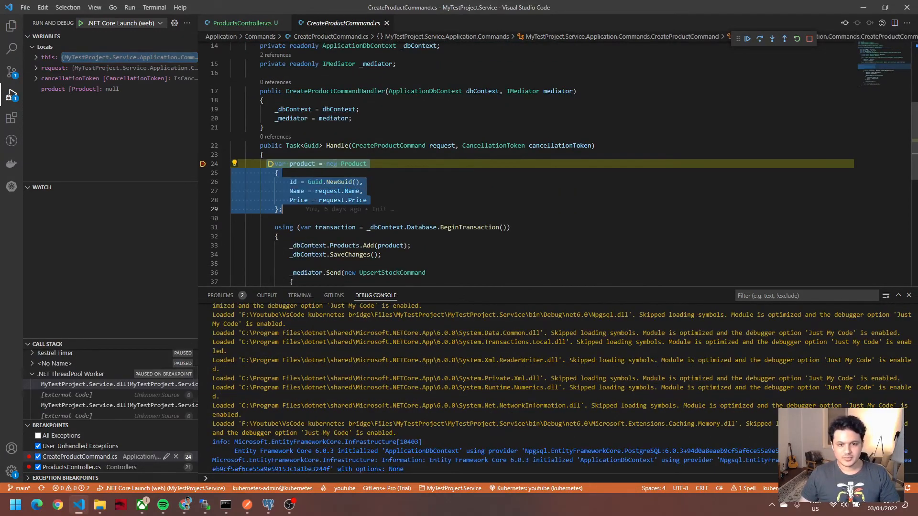
{"action": "mouse_move", "coordinate": [474, 114]}
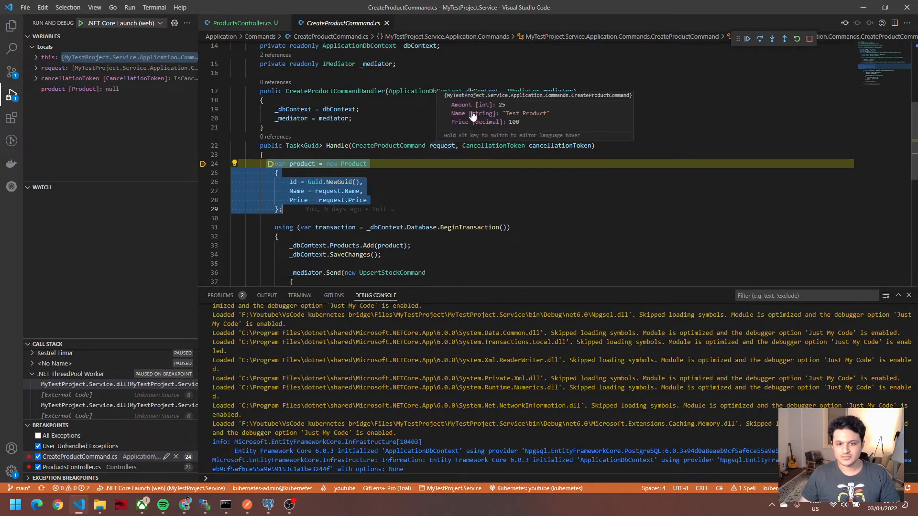
{"action": "mouse_move", "coordinate": [501, 124]}
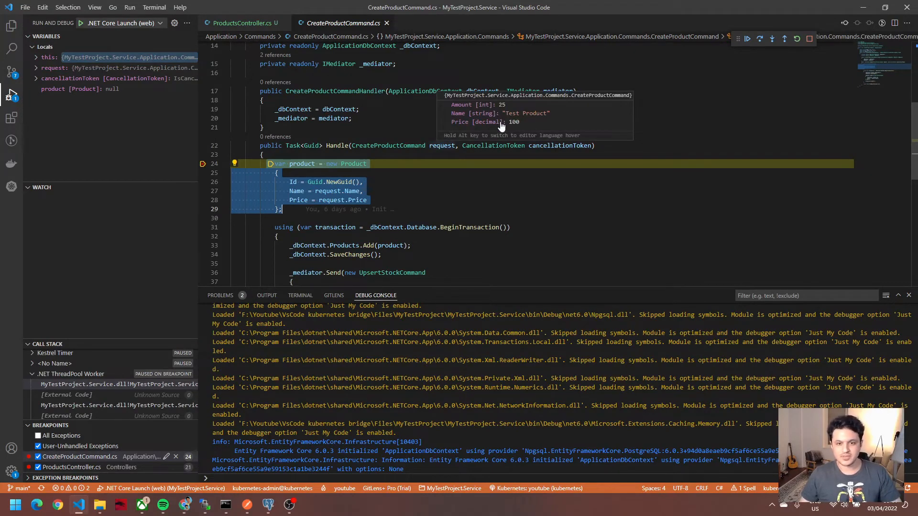
{"action": "mouse_move", "coordinate": [484, 162]}
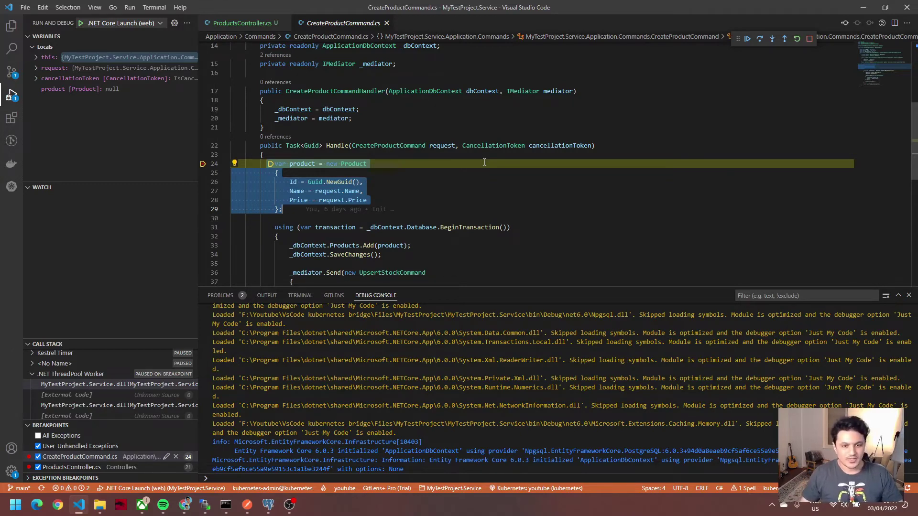
{"action": "left_click", "coordinate": [447, 218]}
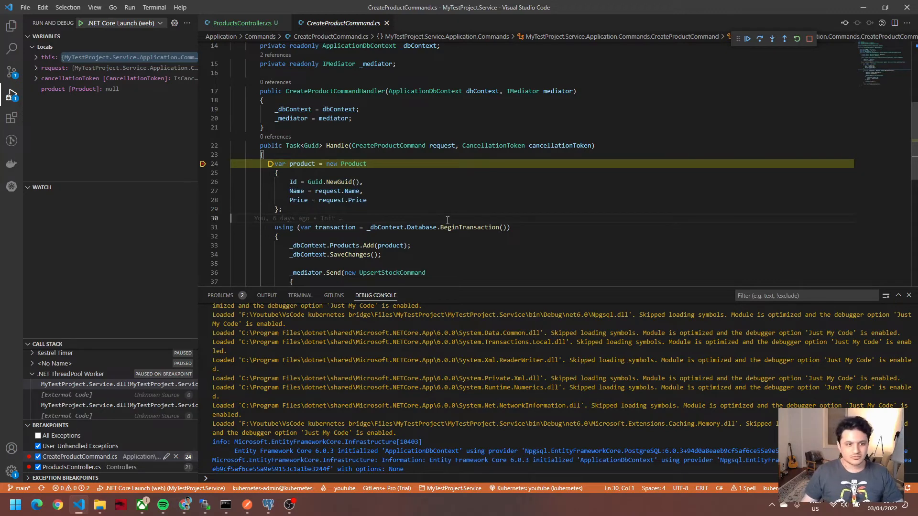
{"action": "scroll", "scroll_direction": "up", "scroll_amount": 3}
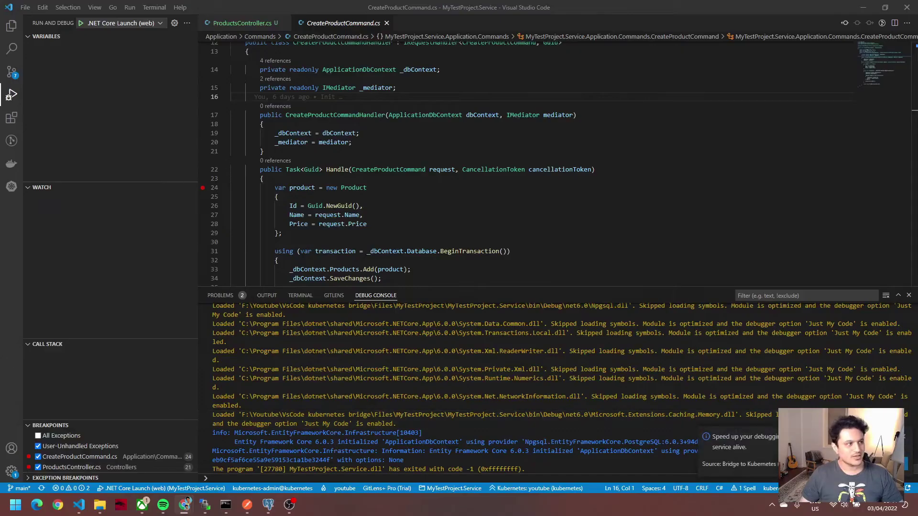
Watch the Kubernetes Dashboard restore the original test-project pod.
{"action": "left_click", "coordinate": [57, 504]}
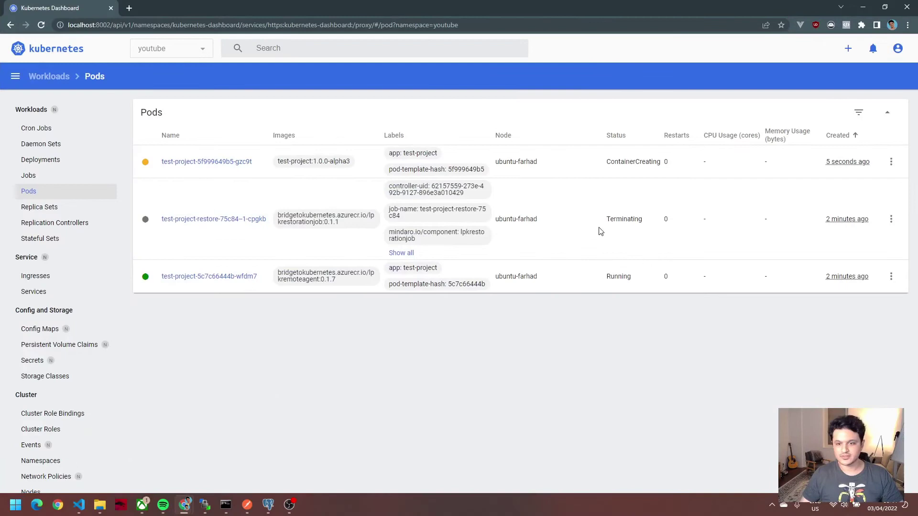
{"action": "mouse_move", "coordinate": [691, 285]}
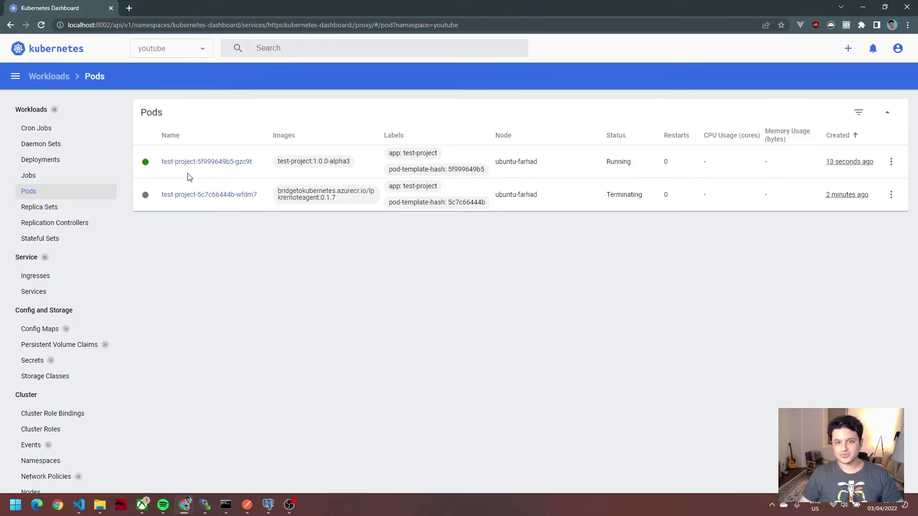
{"action": "mouse_move", "coordinate": [260, 263]}
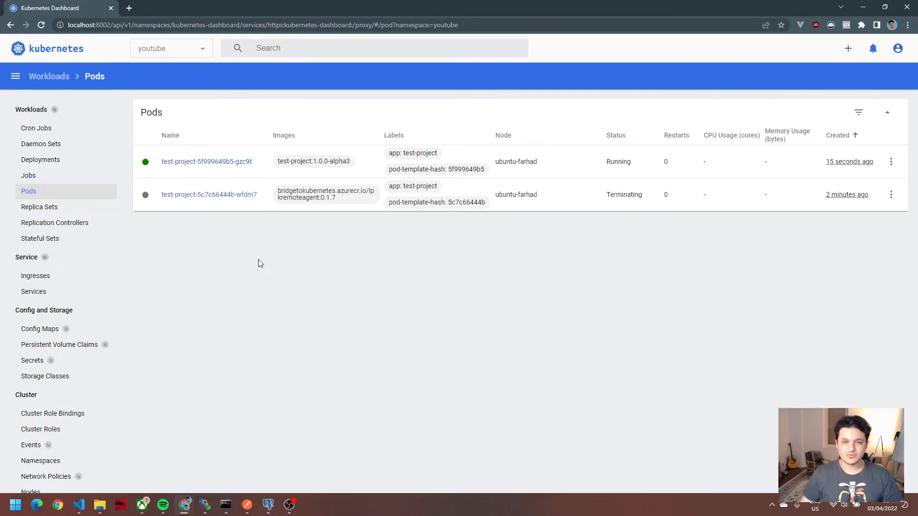